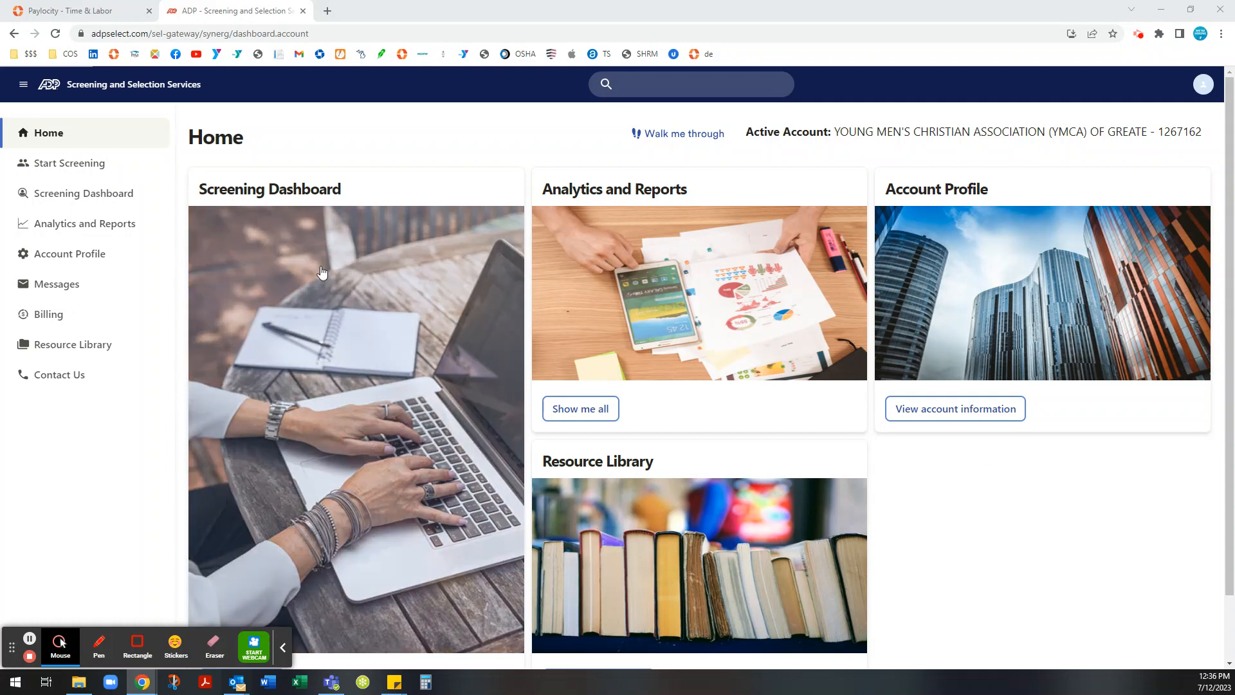
mouse_move(134, 246)
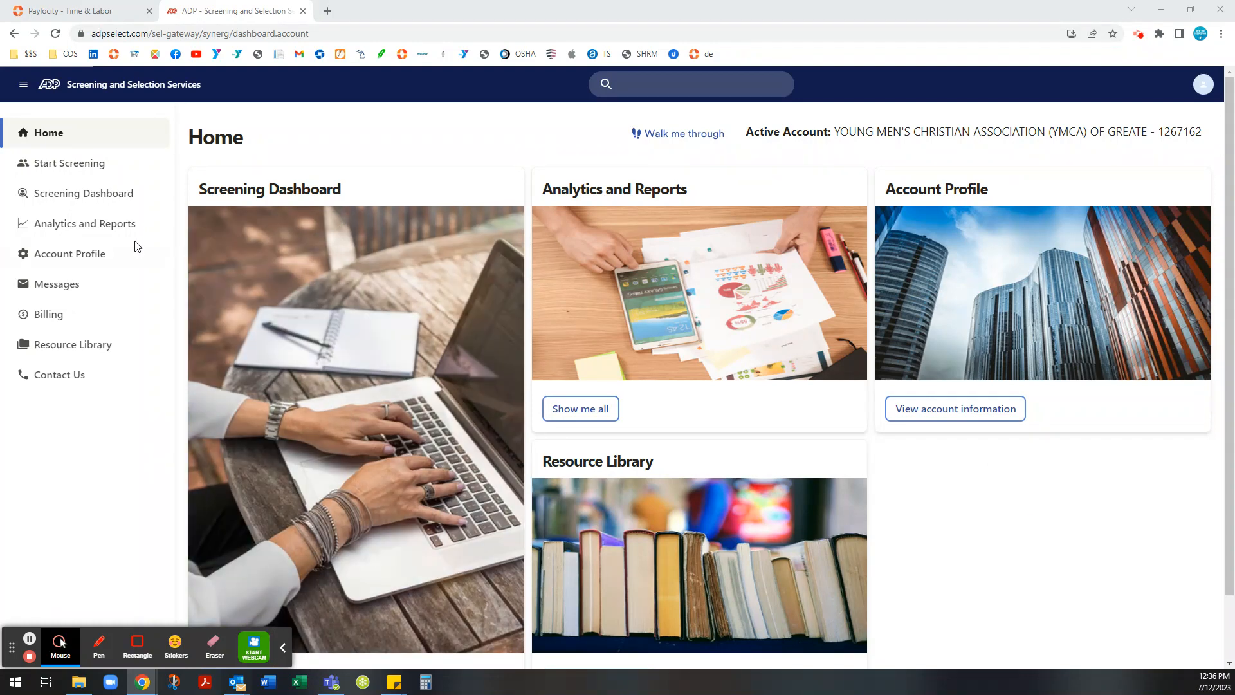
Step: Open the Screening Dashboard from the left navigation and start a new screening
left_click(85, 193)
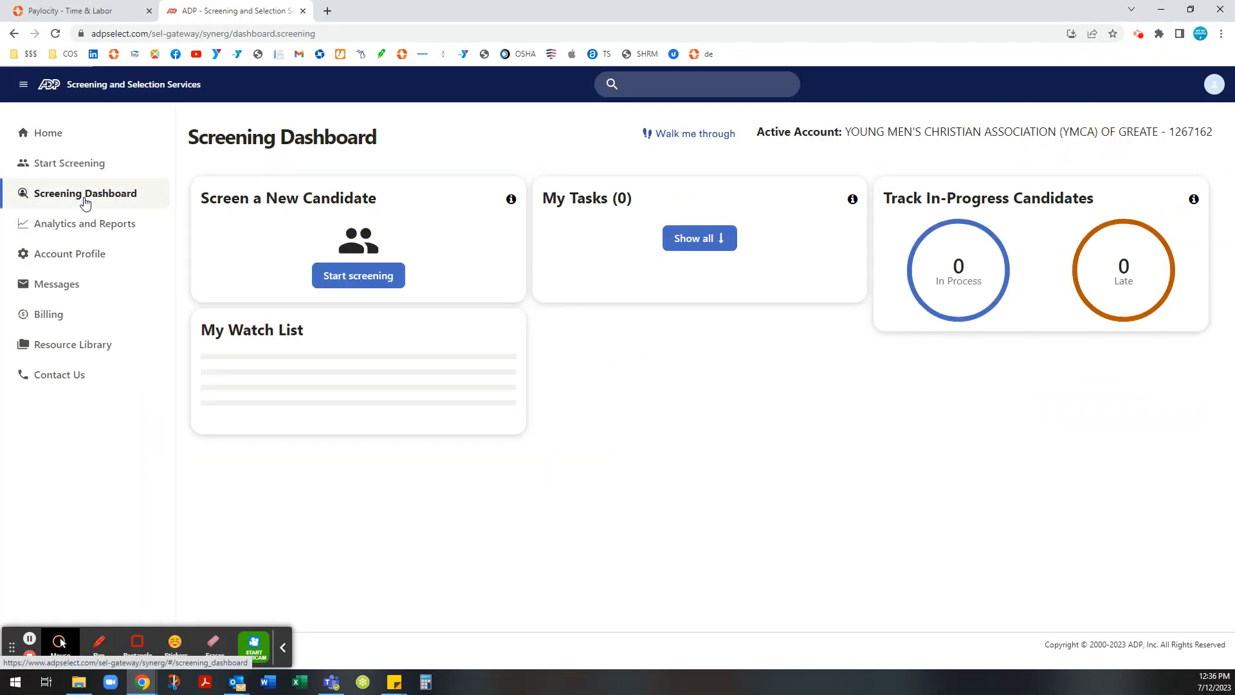
left_click(358, 276)
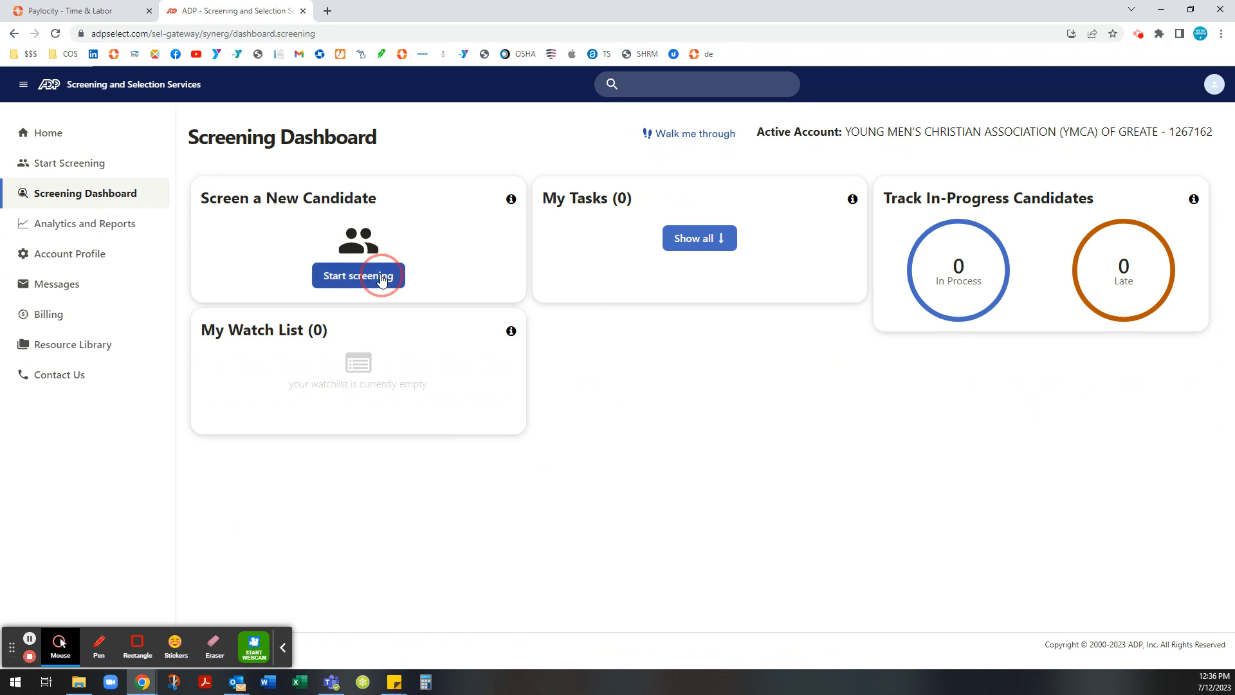
Step: Add the Driving Record Check product and continue to candidate information
left_click(358, 276)
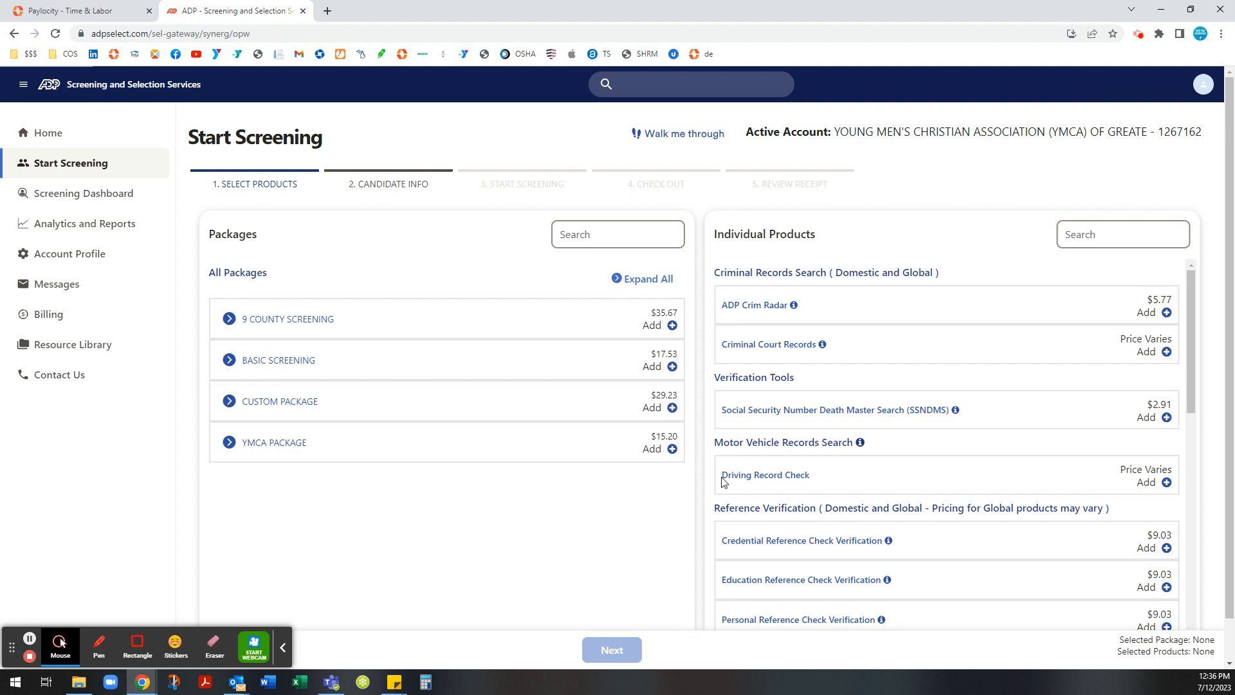
mouse_move(1154, 487)
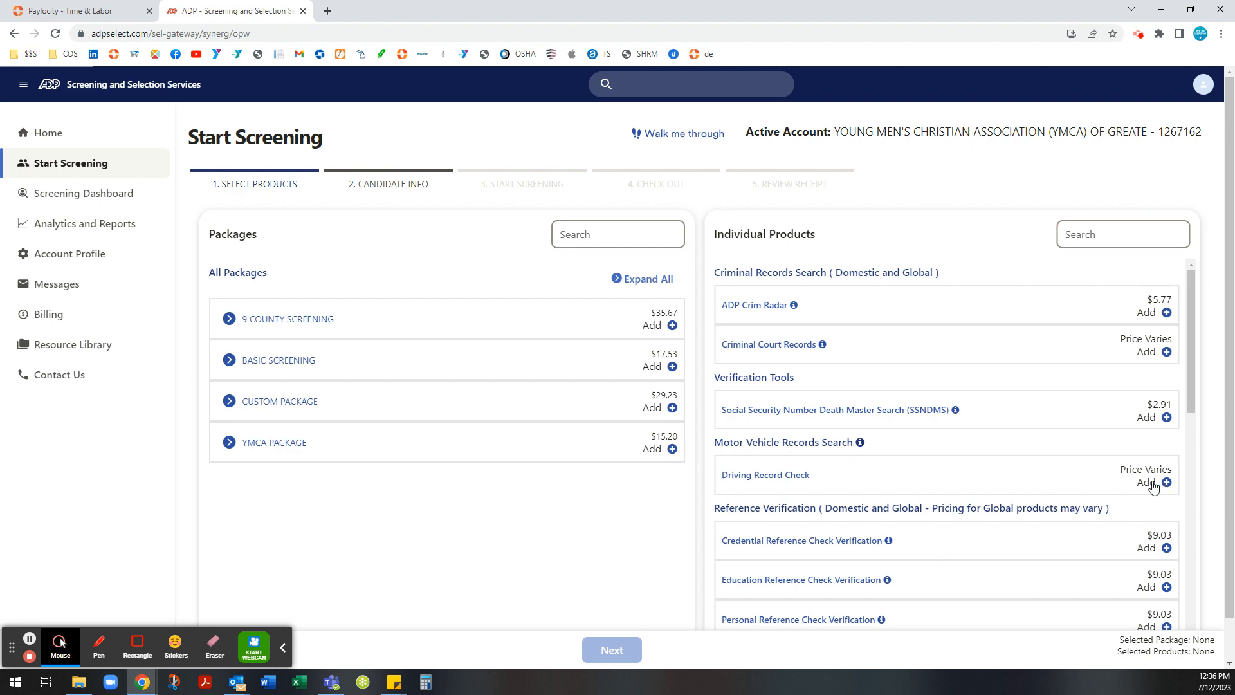
left_click(1166, 483)
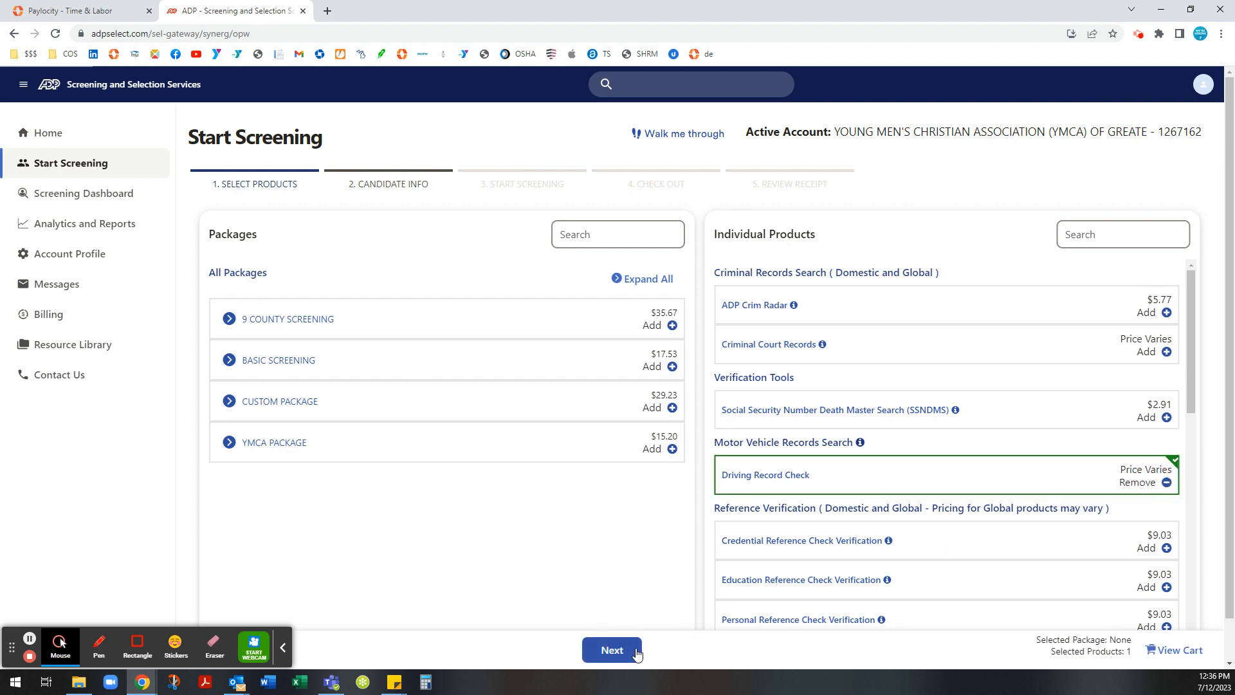
left_click(612, 649)
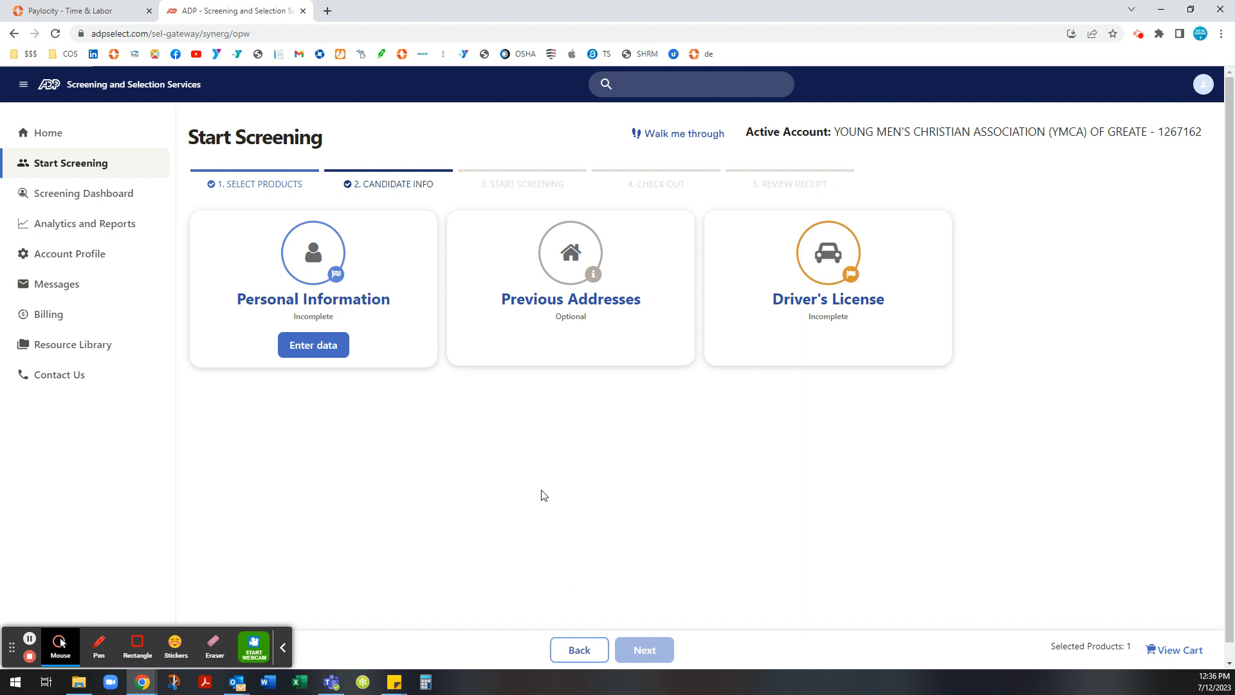
Step: Enter placeholder SSN 0000000 and TEST names, then save the personal information
left_click(313, 345)
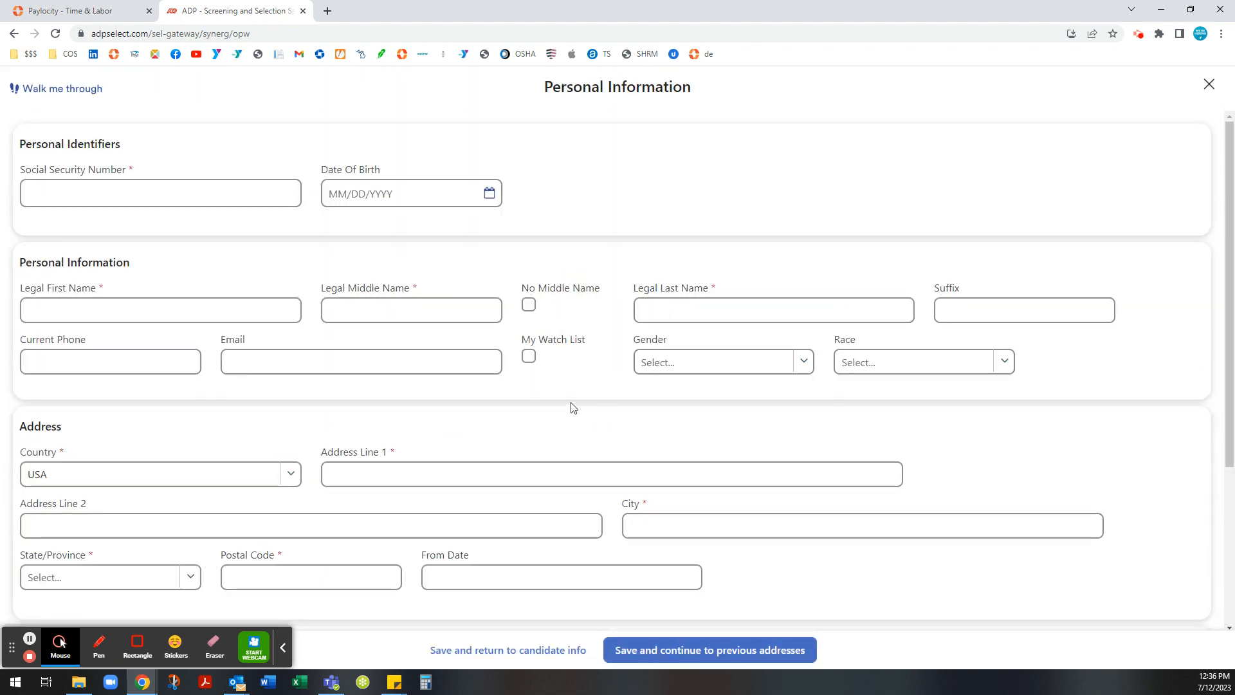
type("0")
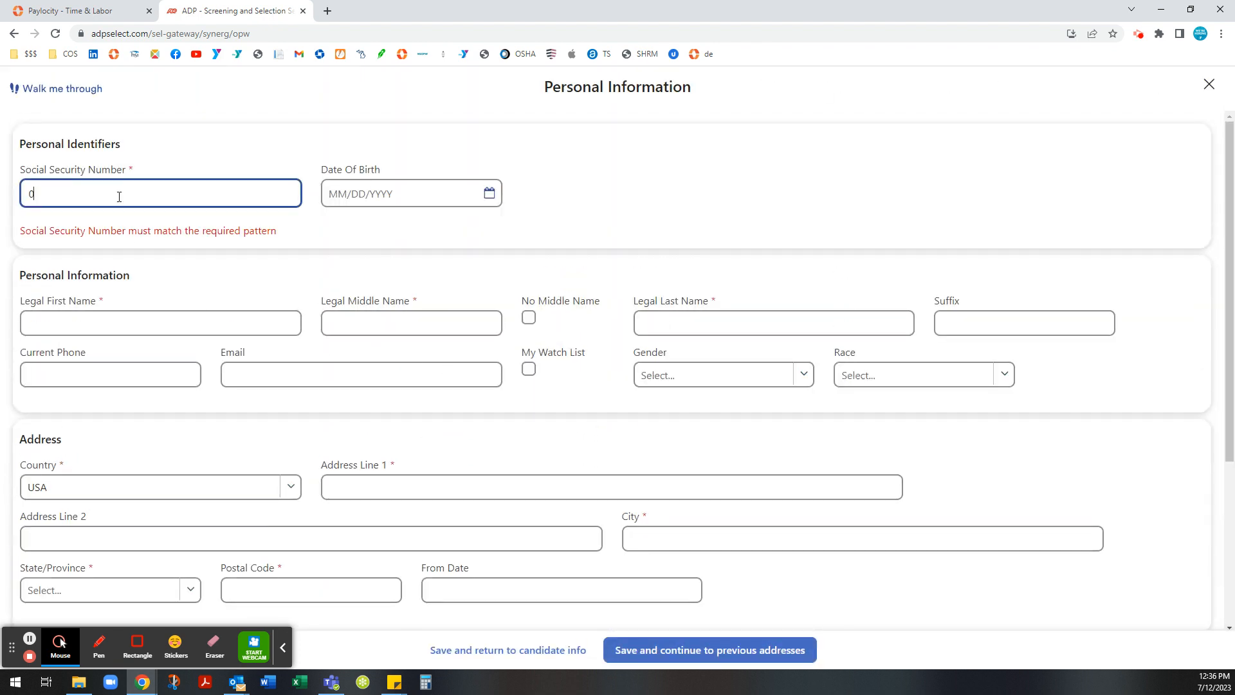
type("0000000")
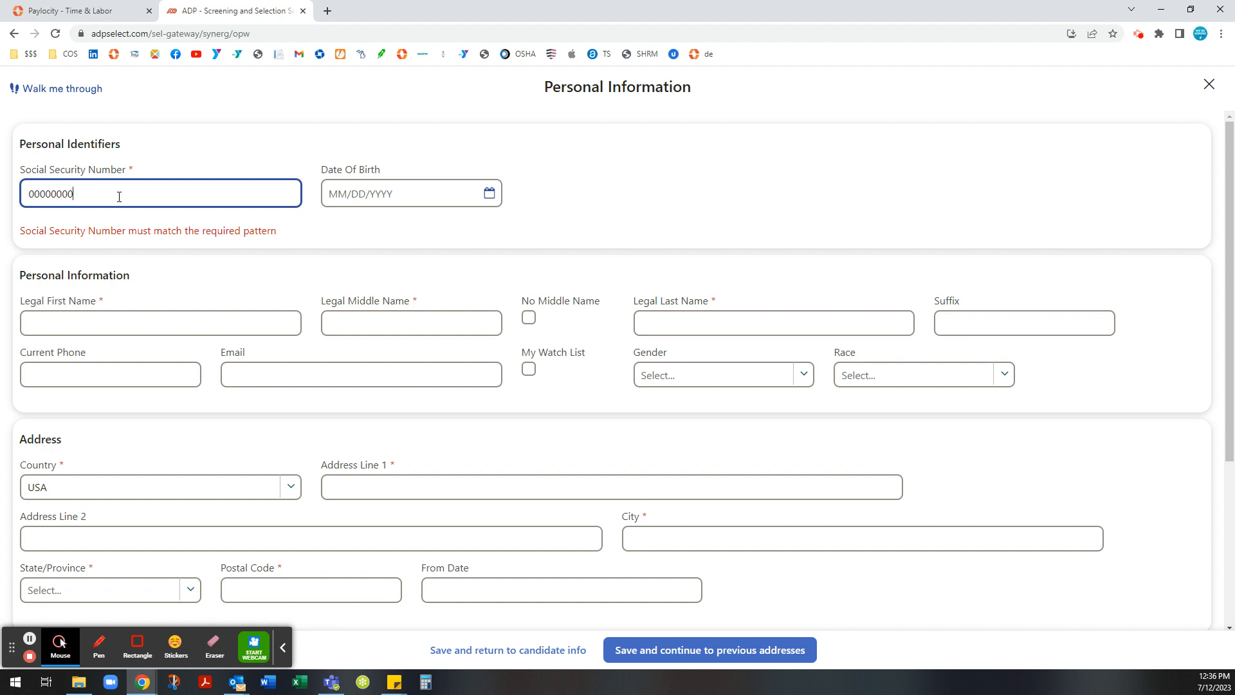
left_click(489, 193)
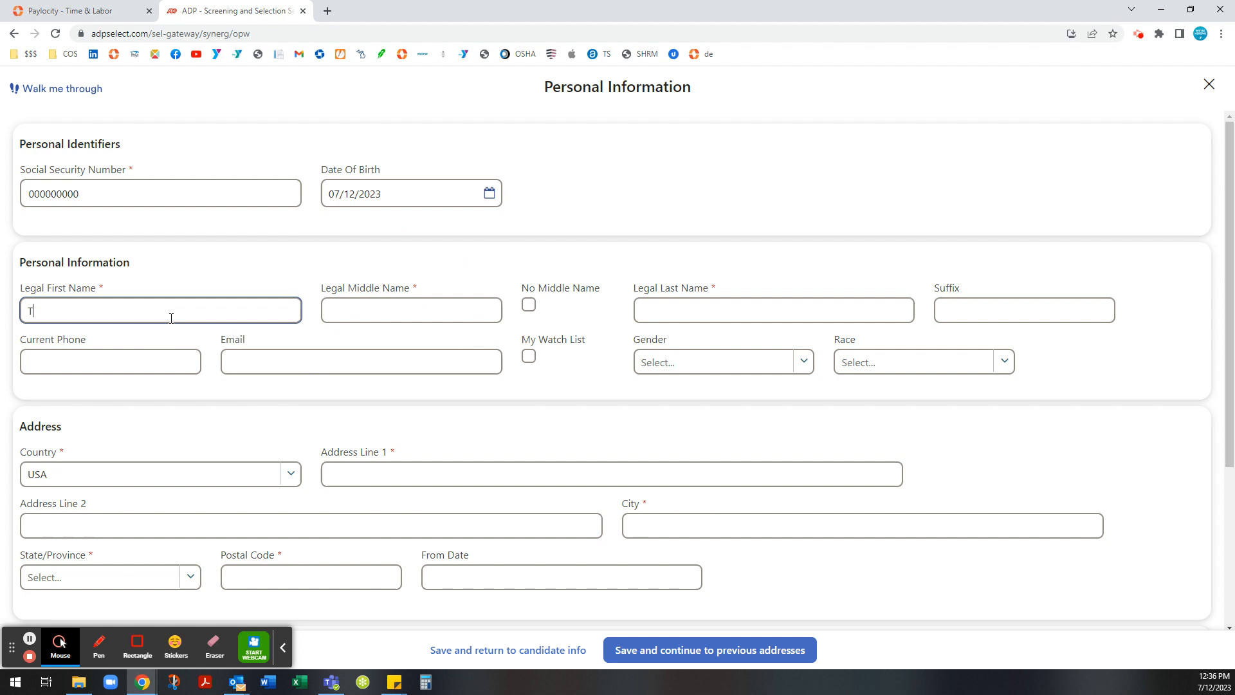
type("EST")
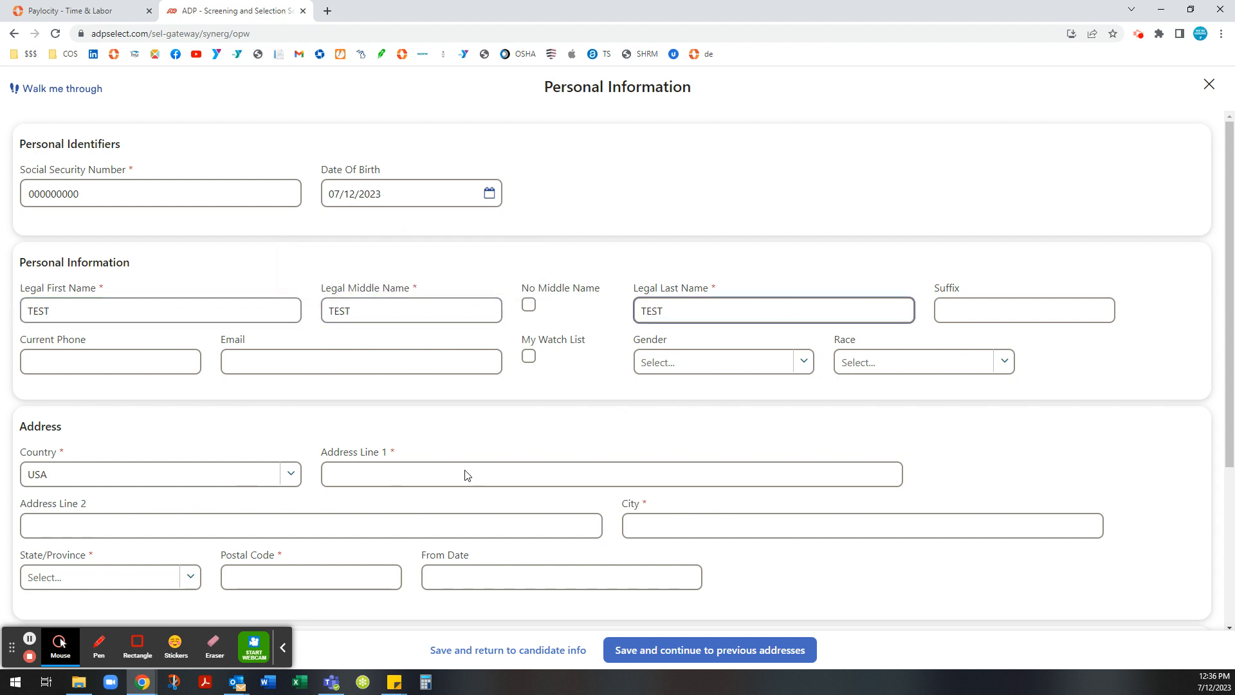
type("TEST")
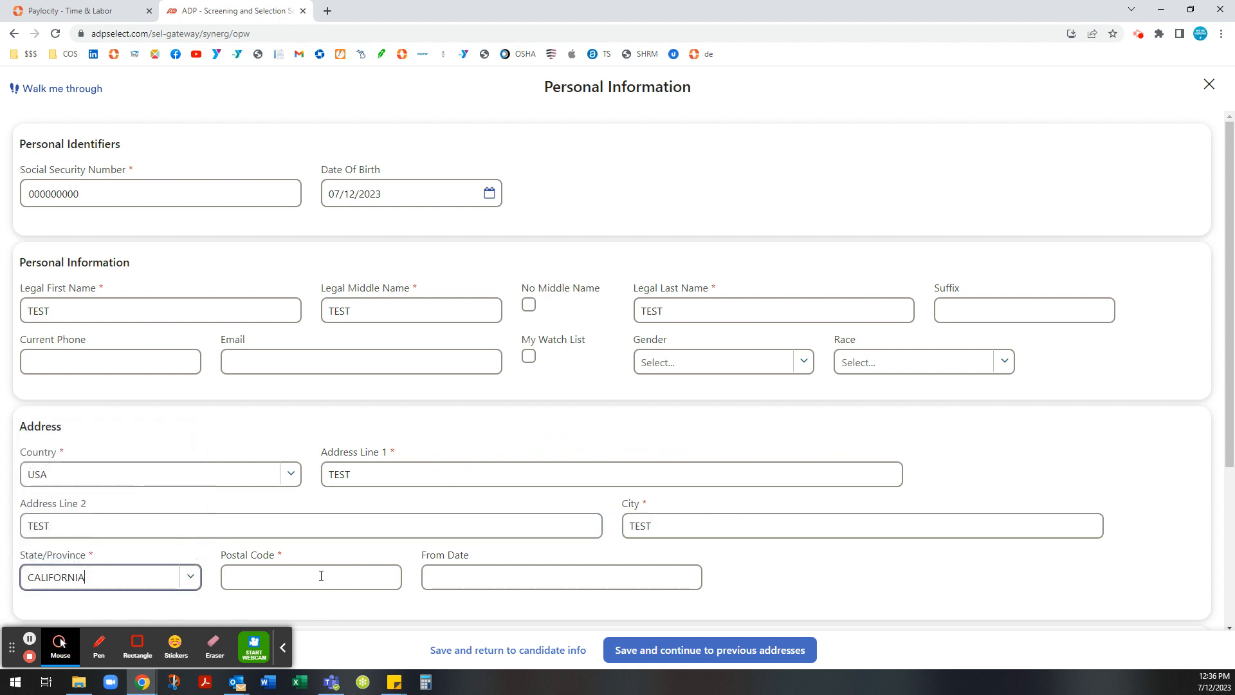
left_click(708, 649)
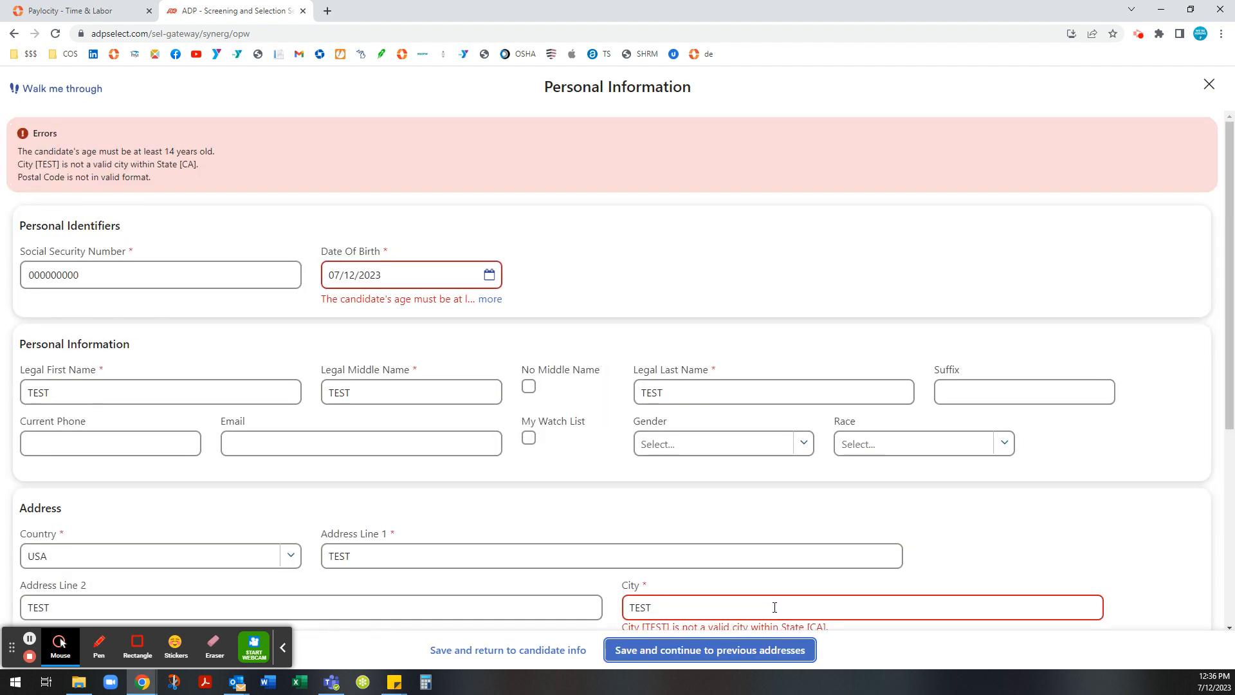
Step: Correct the date of birth and enter city Grand Rapids with postal code 49341
left_click(480, 274)
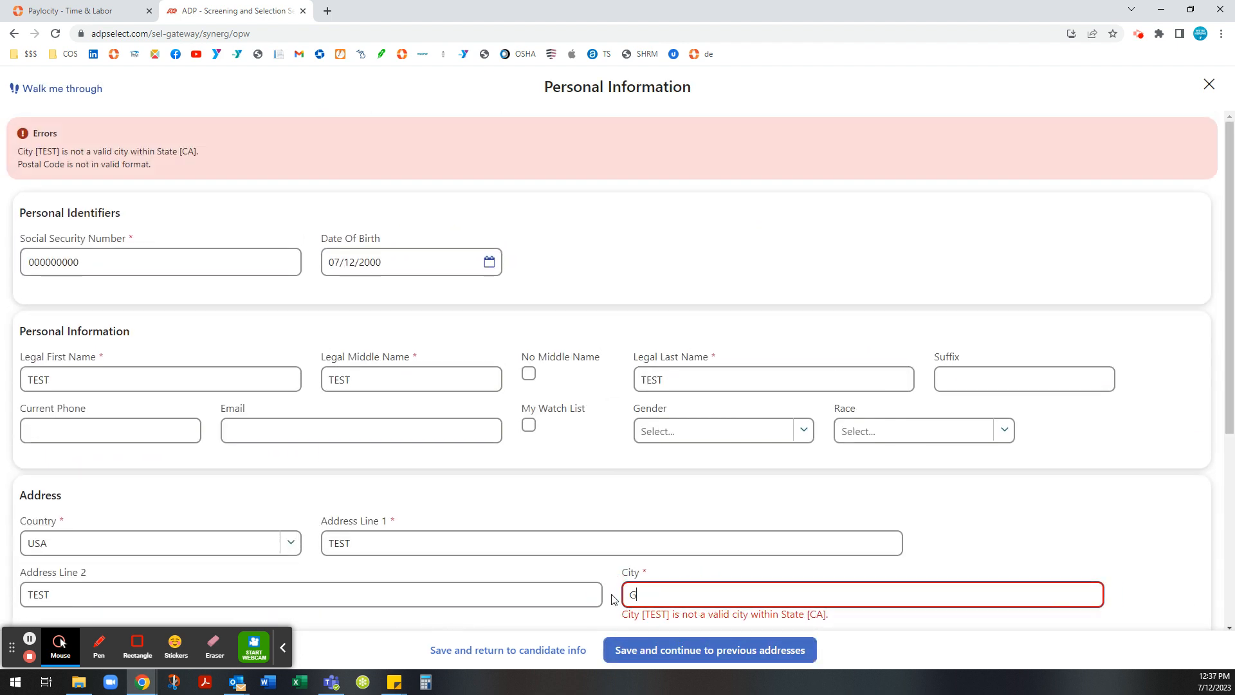
type("Grand Rapids")
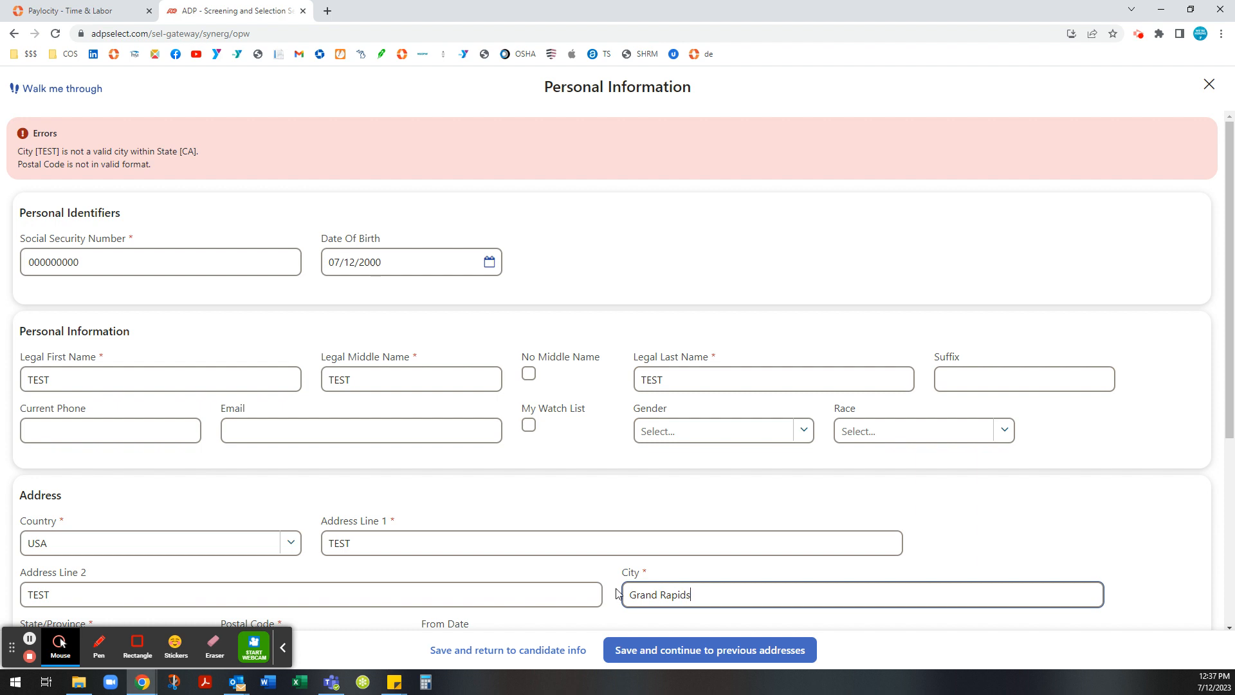
scroll("down", 3)
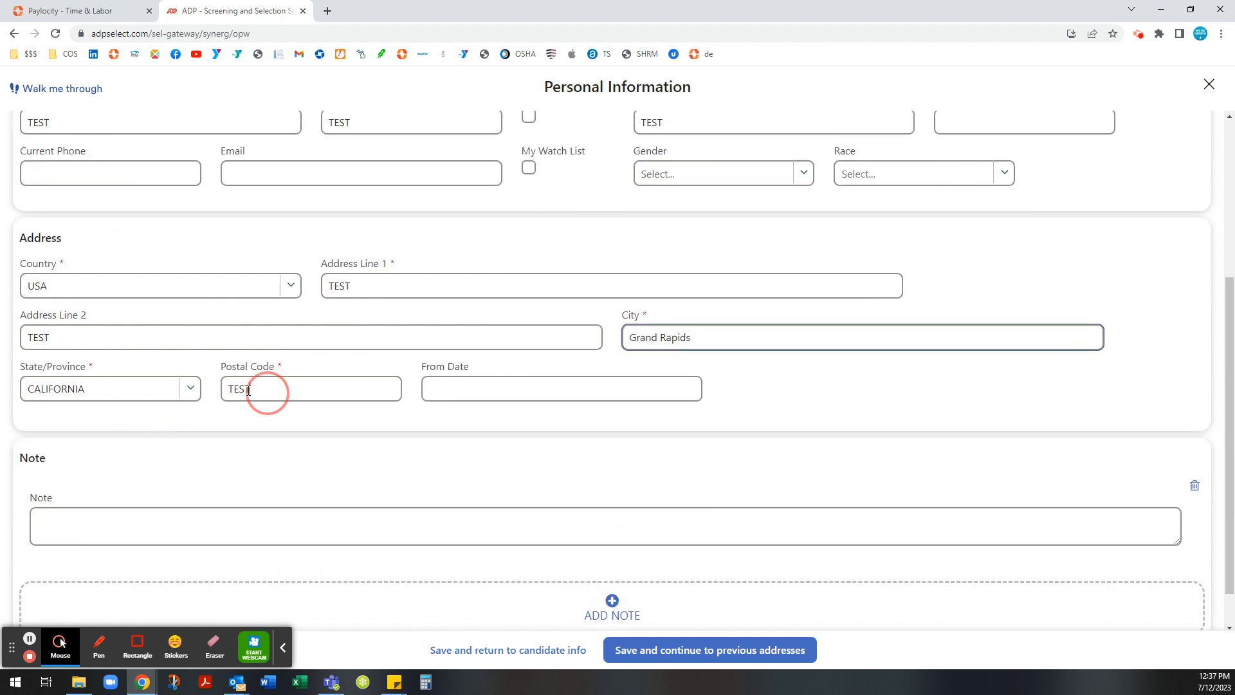
type("49341")
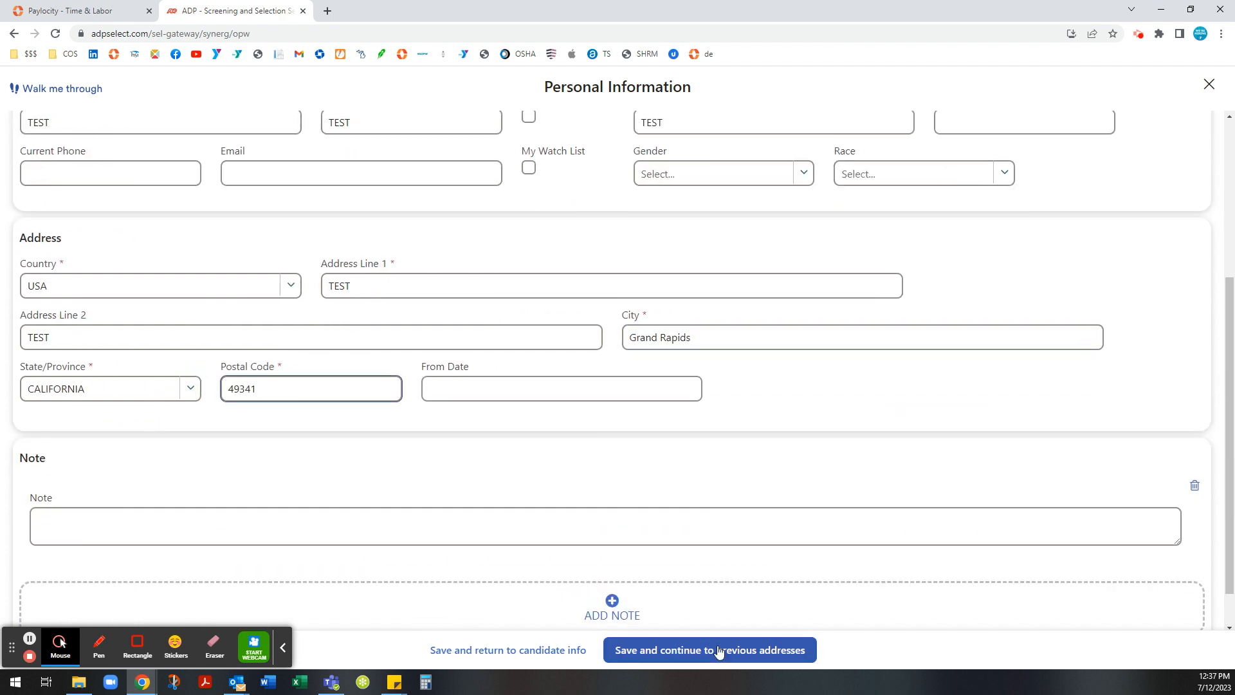
left_click(708, 650)
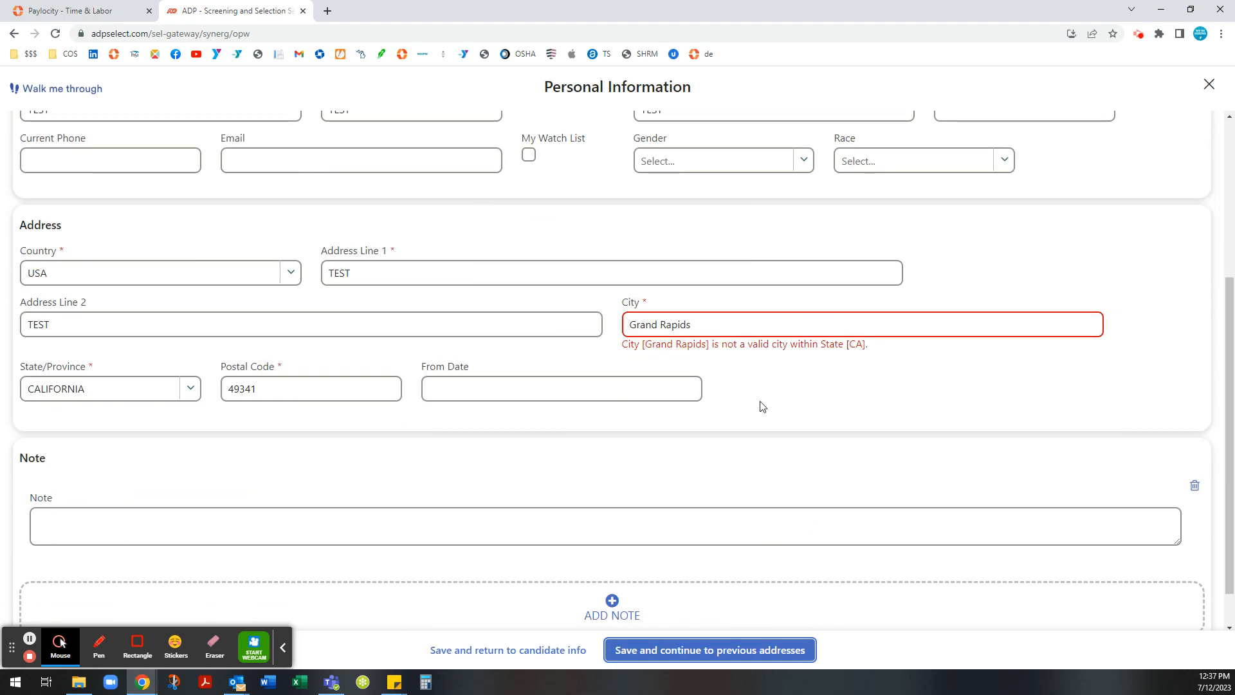
Step: Select MICHIGAN as the address state and save through to Previous Addresses
left_click(110, 387)
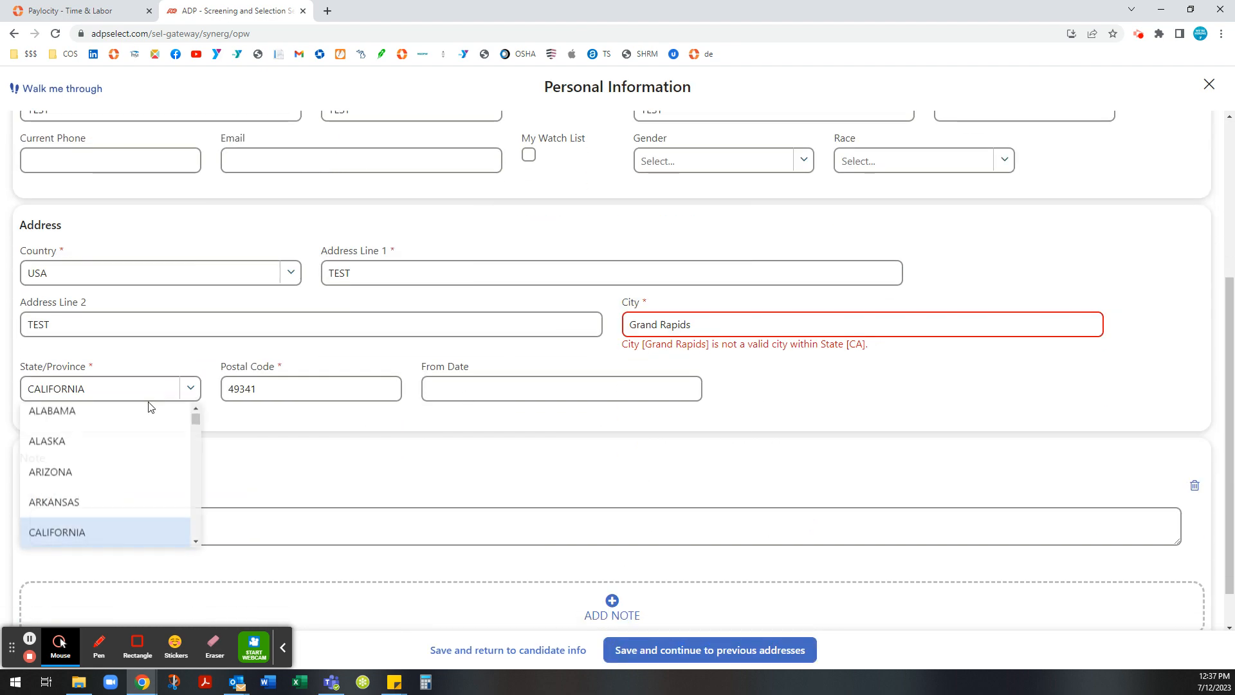
scroll("down", 3)
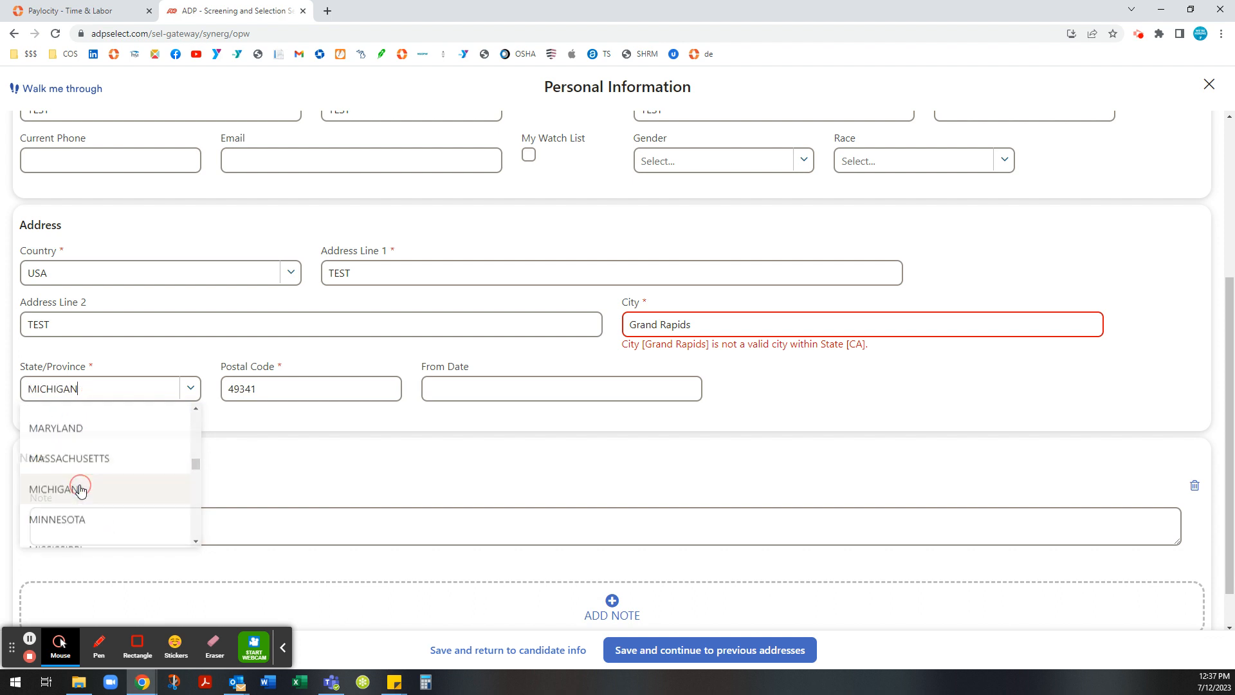
left_click(59, 488)
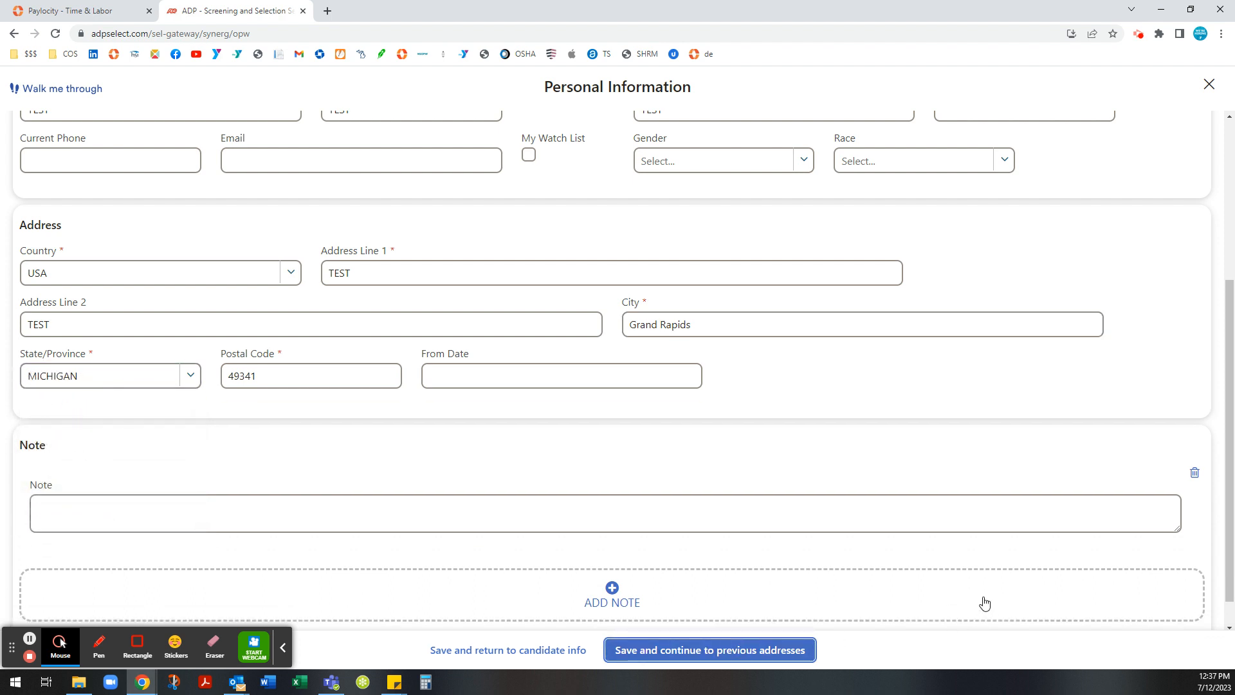
left_click(708, 650)
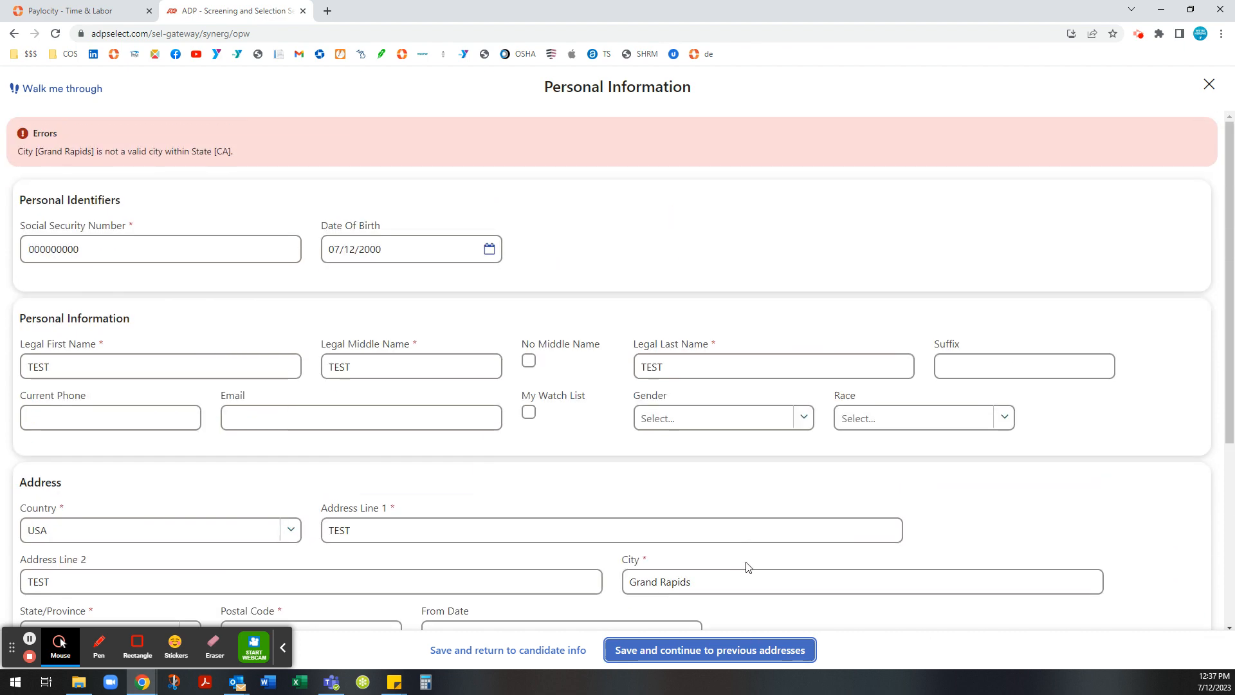
scroll("down", 3)
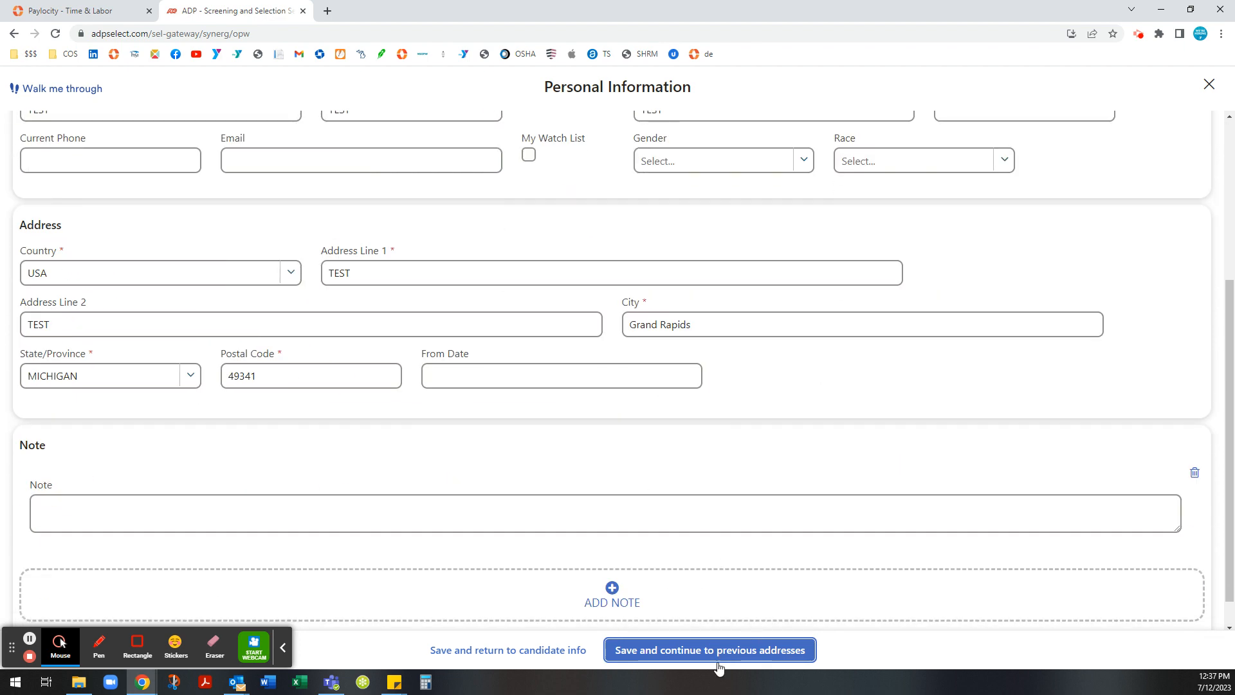
left_click(708, 650)
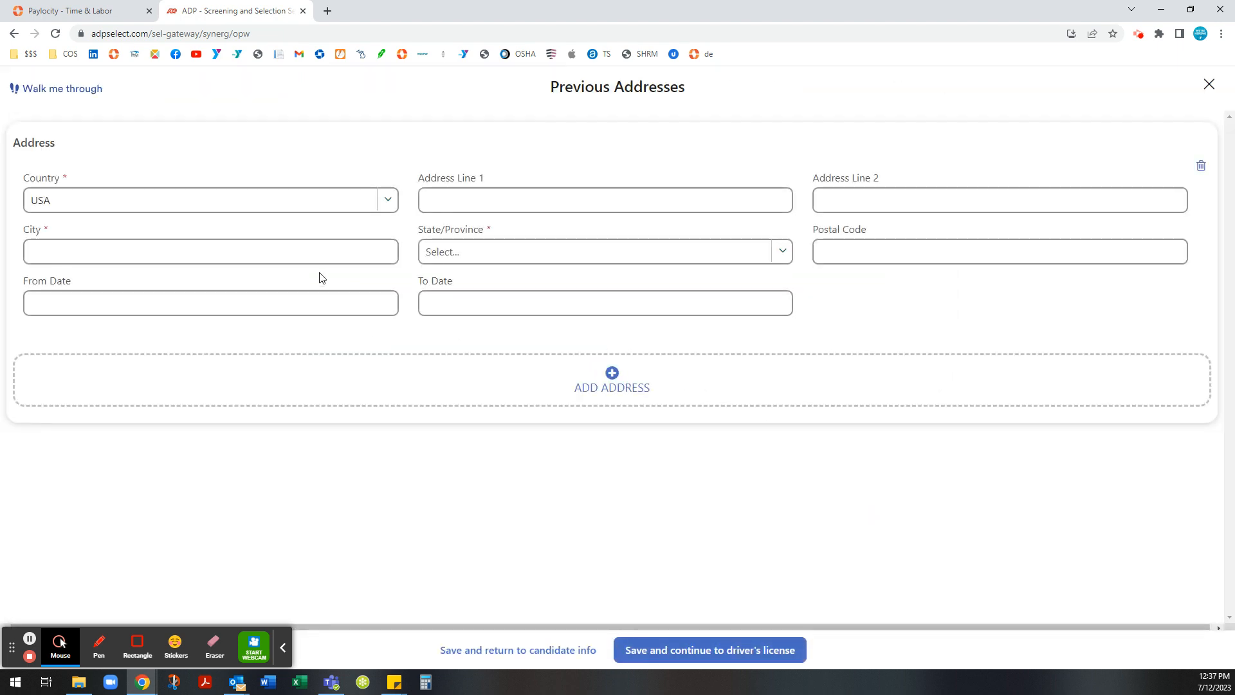
mouse_move(772, 448)
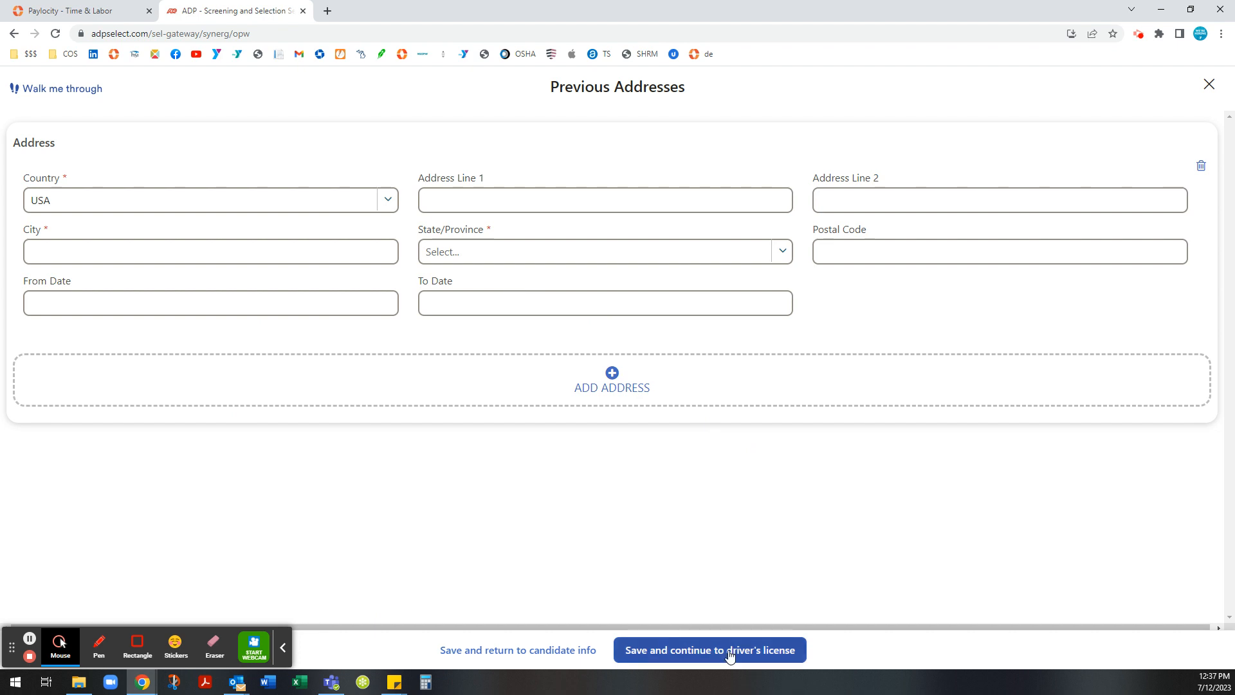
Step: Save the empty Previous Addresses step to reach Driver's License details
left_click(708, 650)
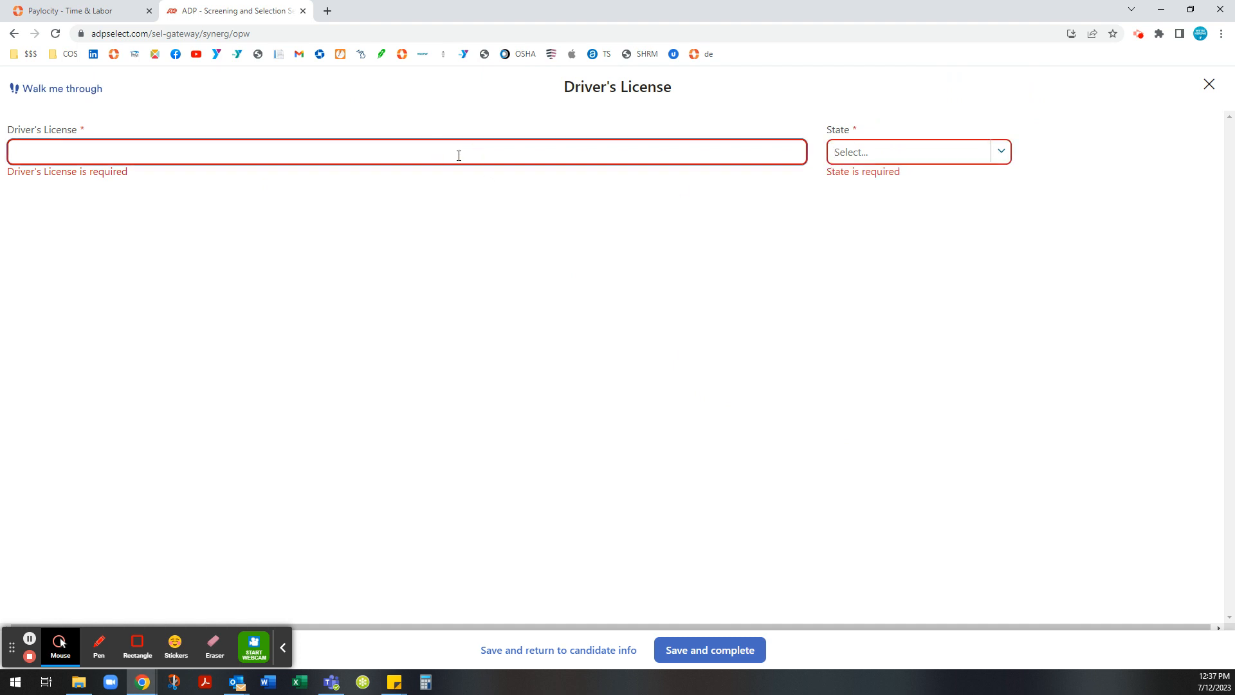
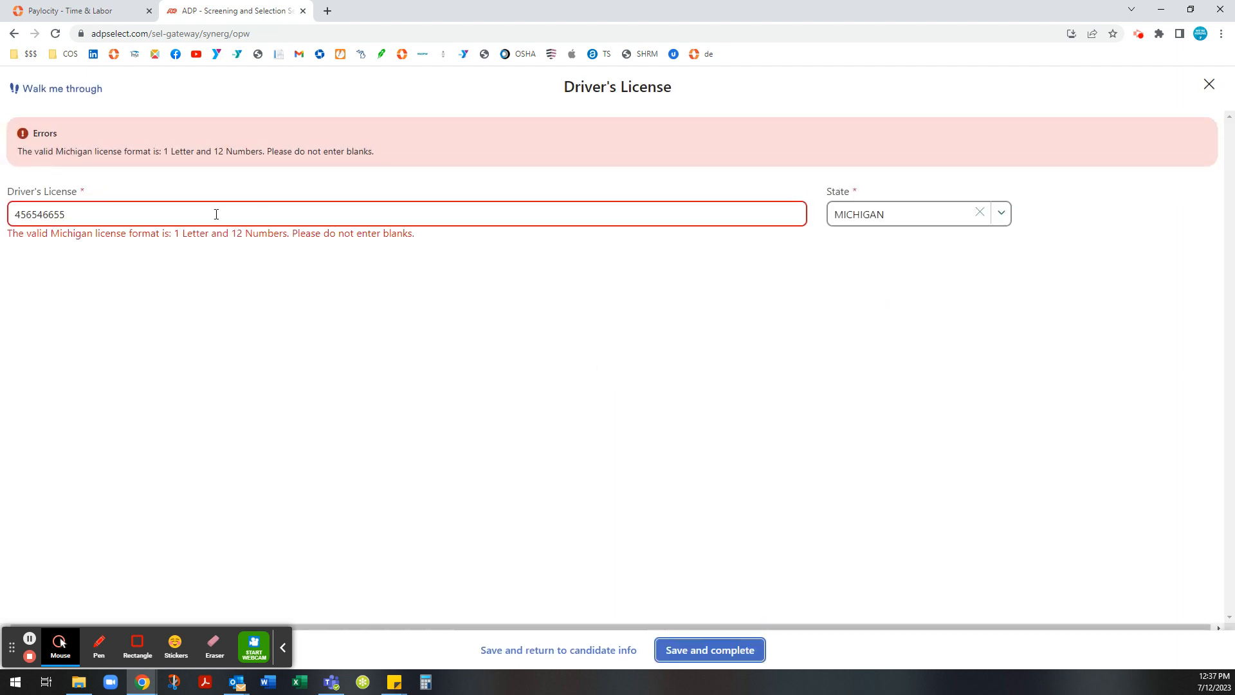
left_click(135, 214)
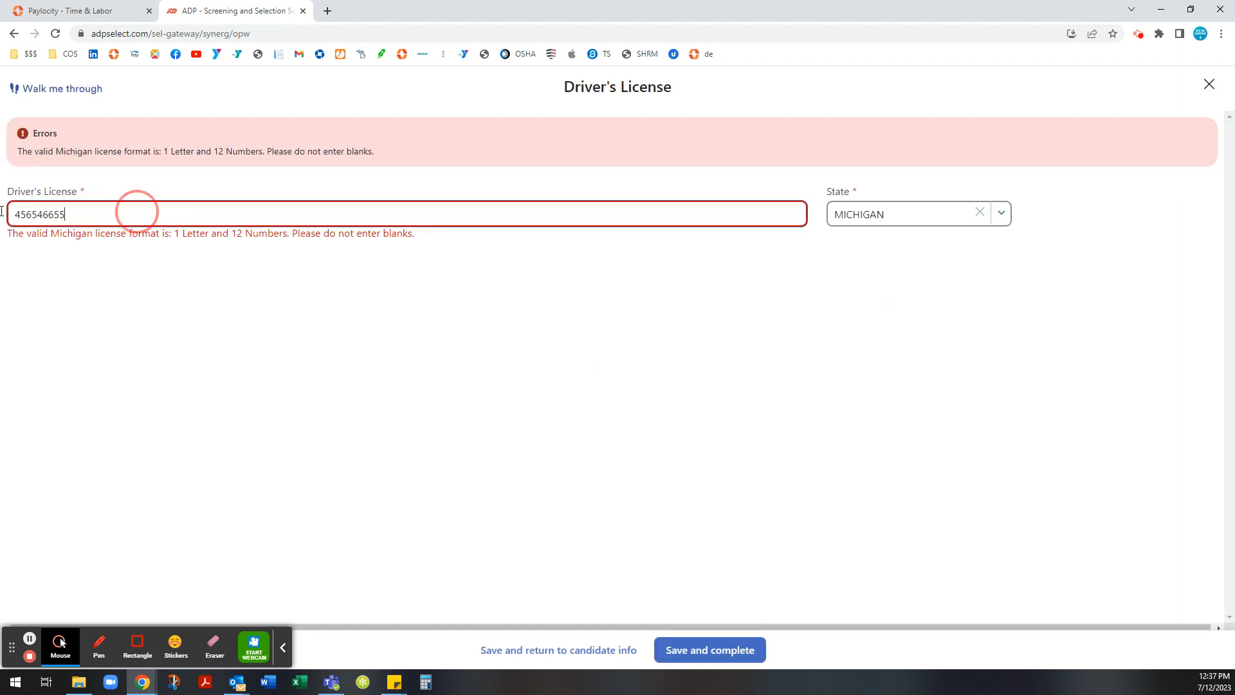
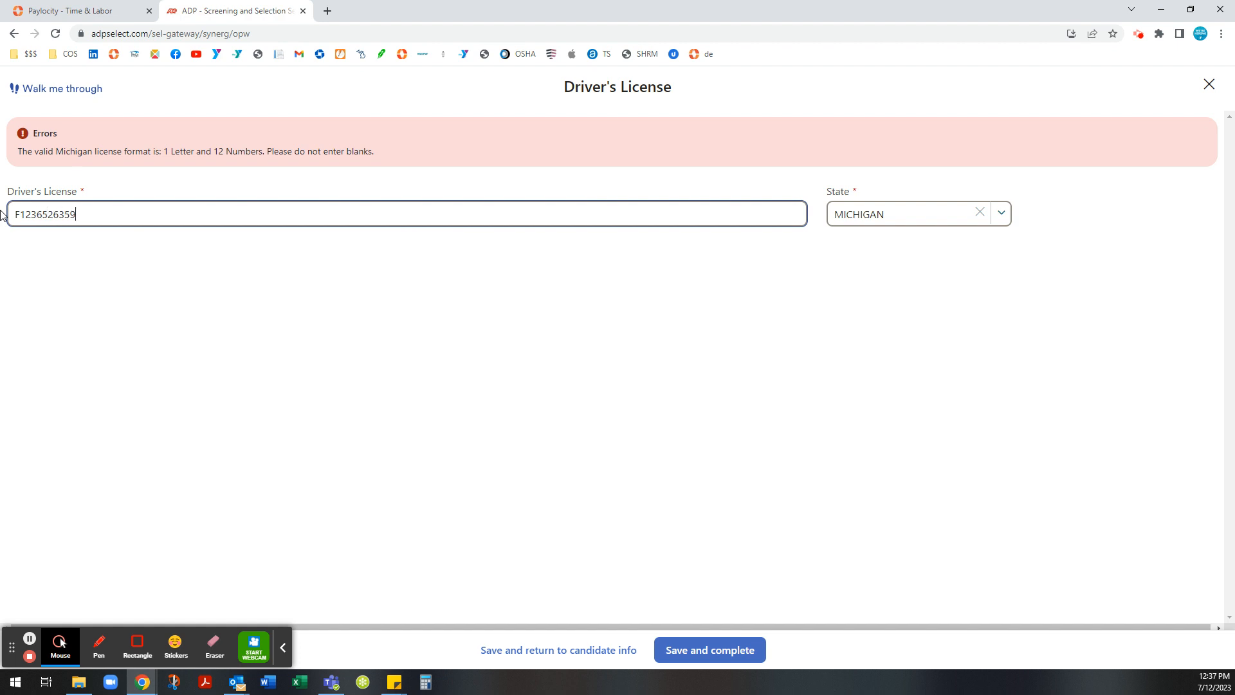
left_click(709, 650)
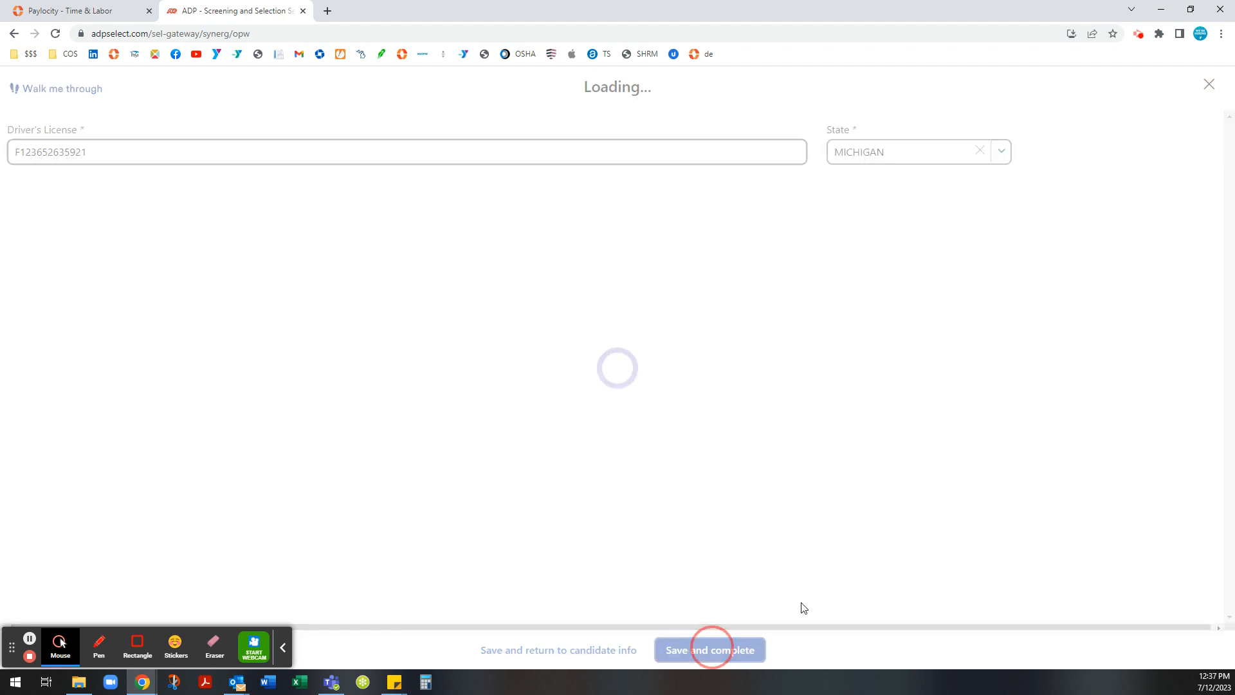
left_click(709, 649)
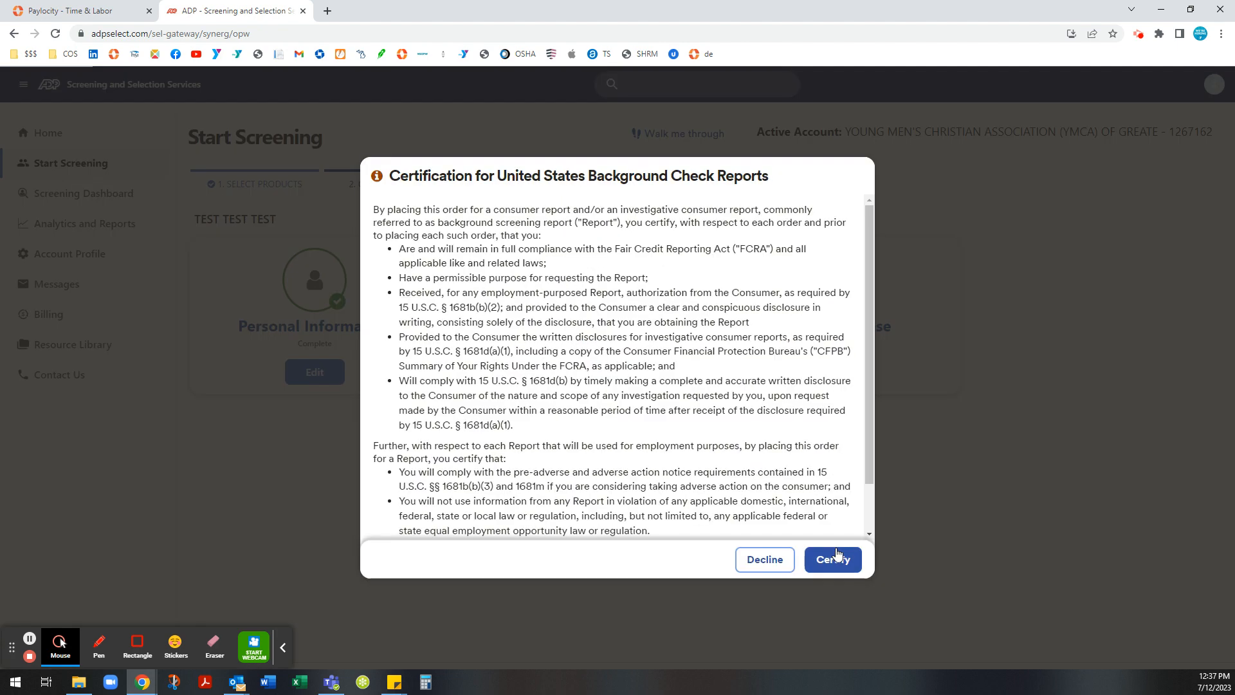
Step: Certify the background check terms and review the $15.77 Michigan Driving Record cart
left_click(832, 559)
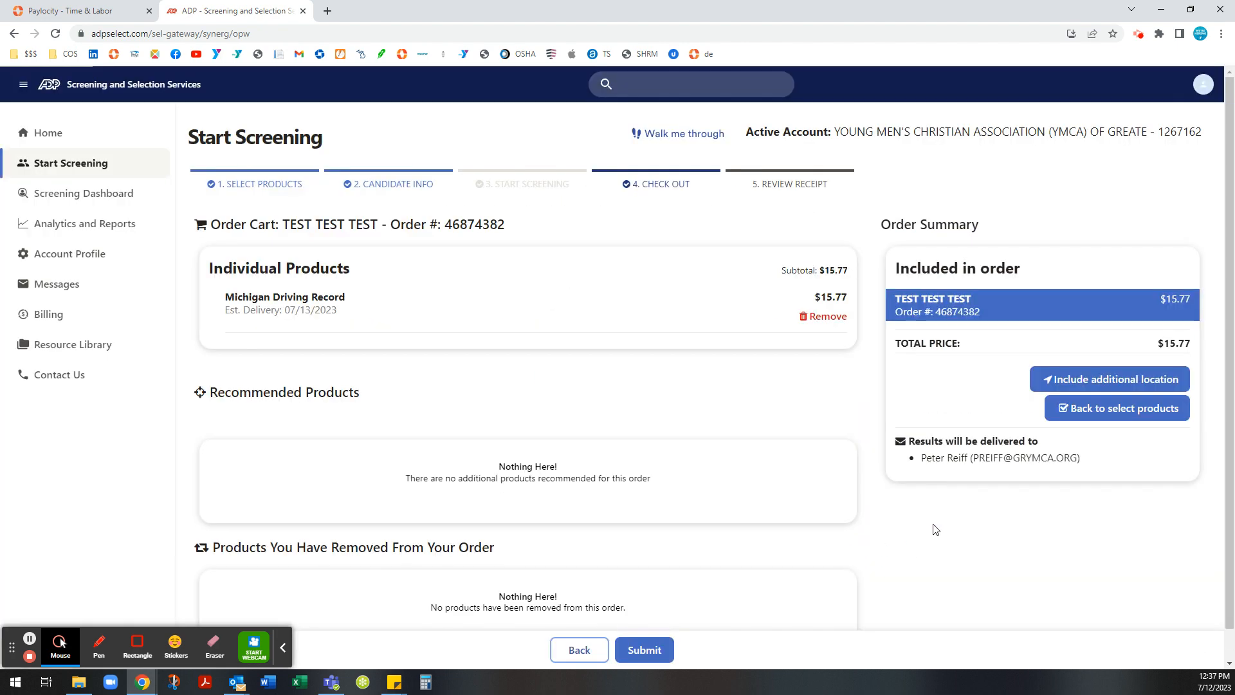
scroll("down", 3)
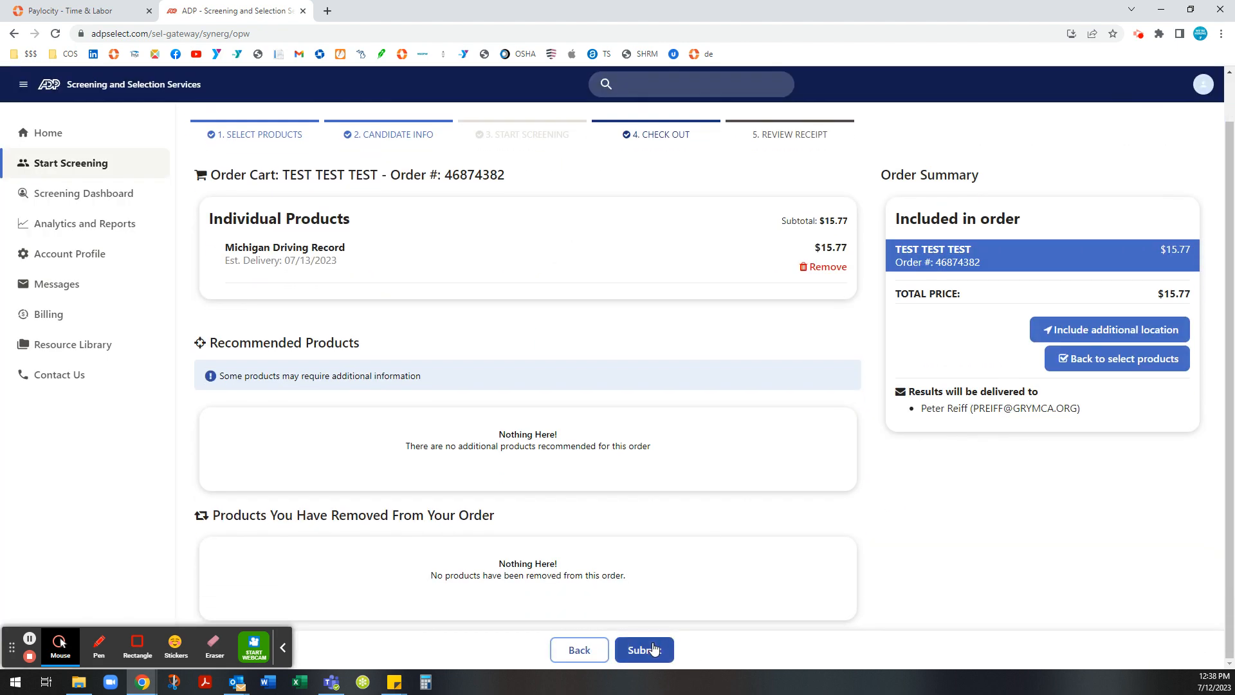